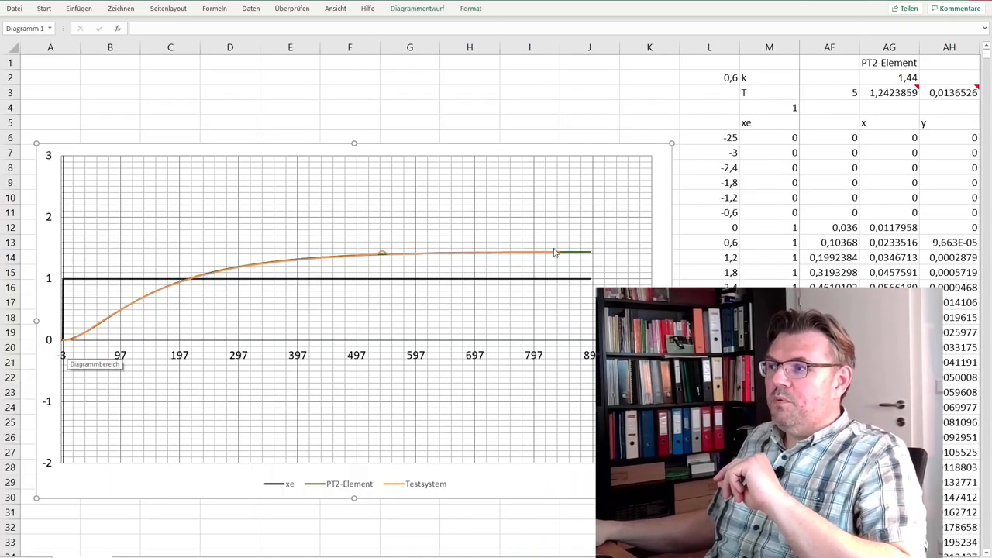
mouse_move(360, 258)
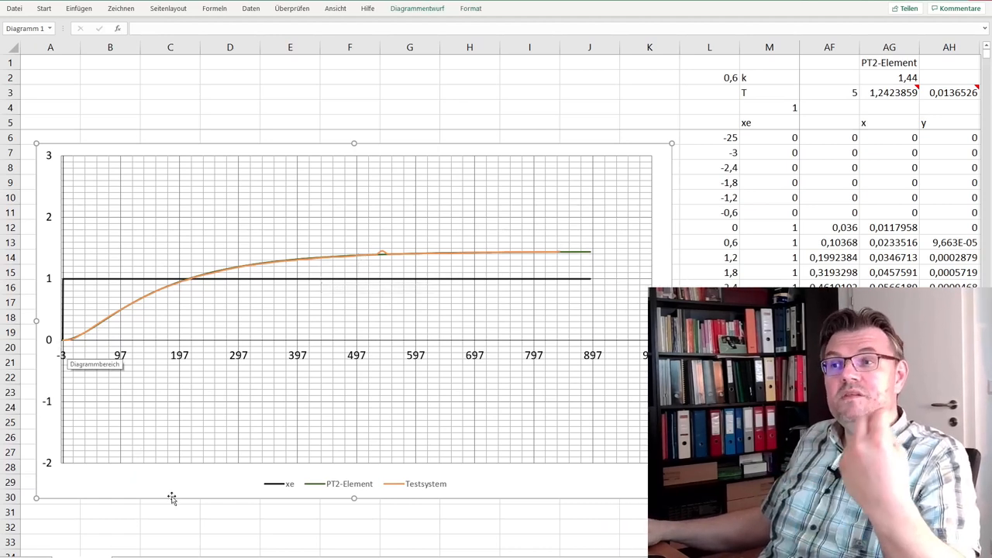
- Scroll down to the step-response chart and select one of its curves
scroll("down", 3)
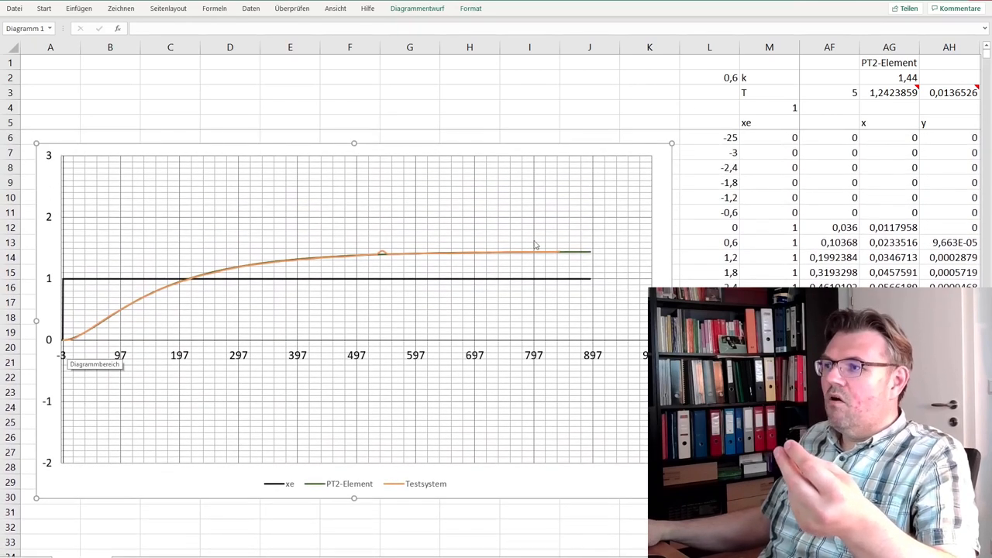
left_click(382, 255)
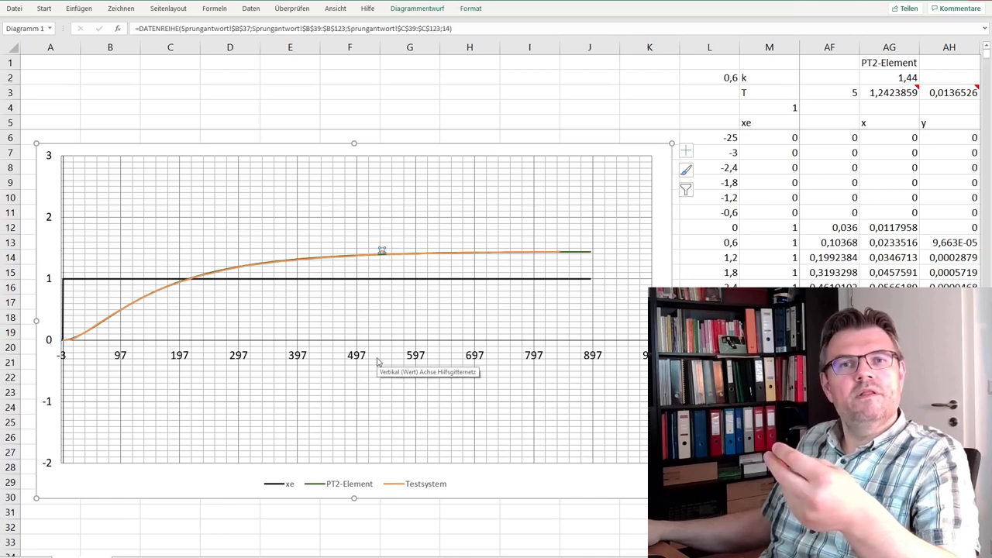
mouse_move(258, 287)
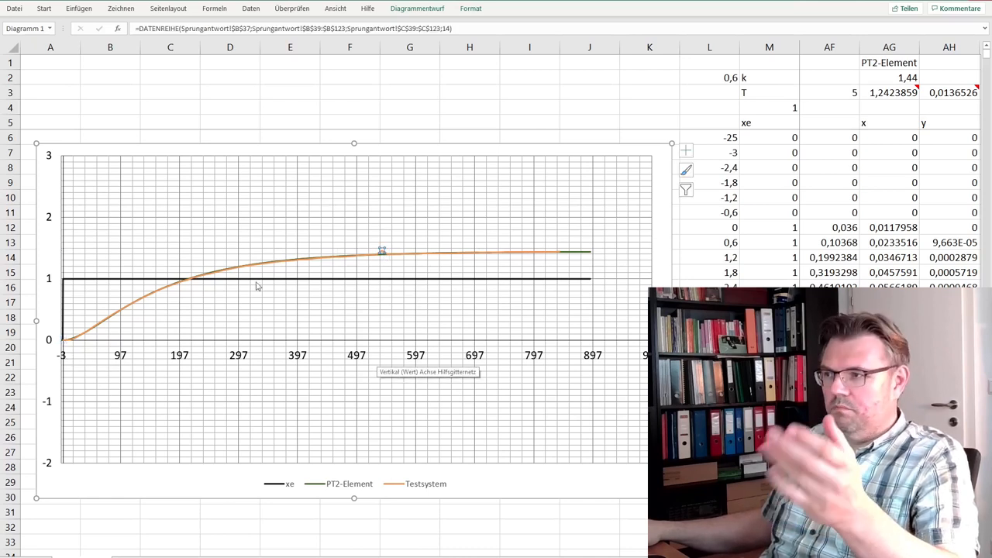
mouse_move(562, 266)
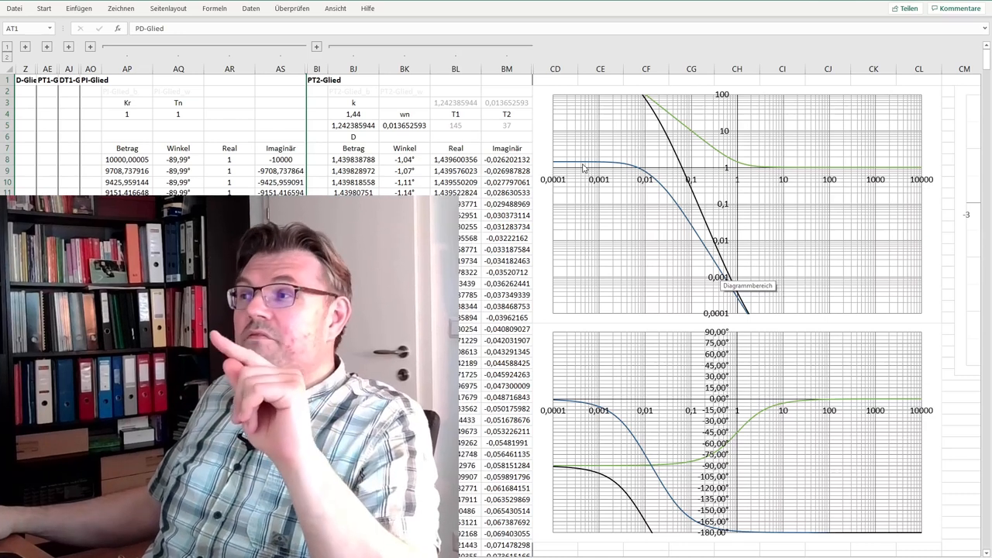
- Enter 145 as the PI controller's Tn value
left_click(178, 114)
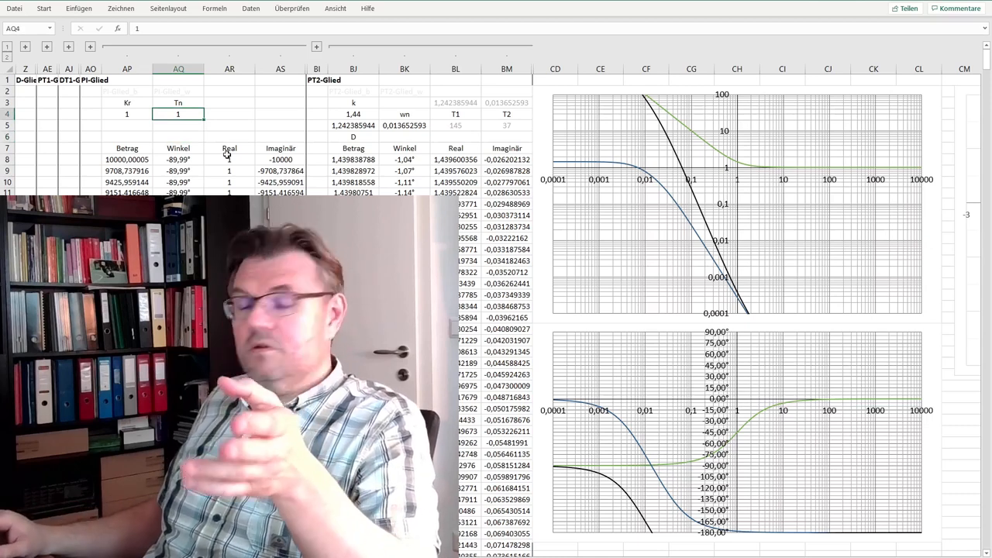
type("145")
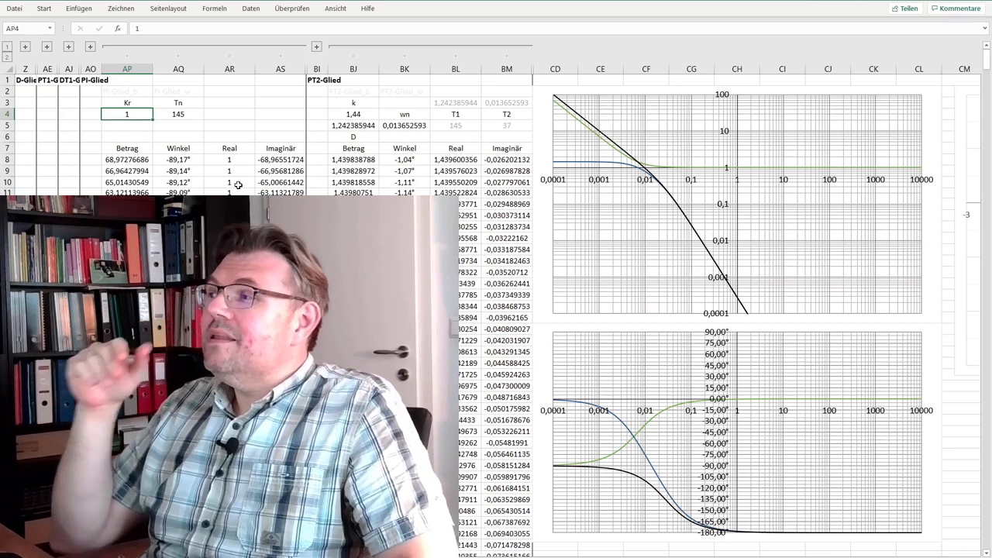
mouse_move(641, 173)
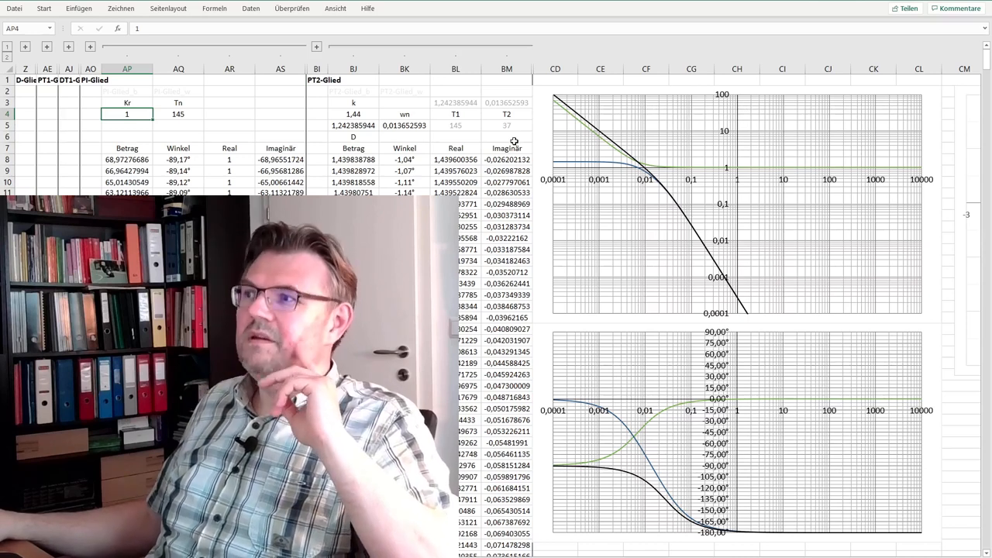
mouse_move(512, 126)
type("14")
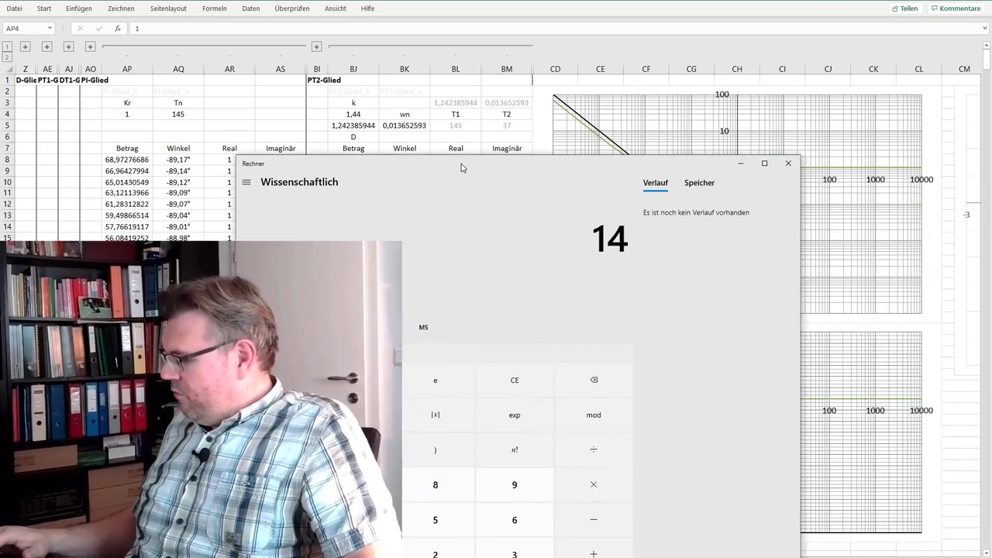
- In Calculator, compute 145 ÷ 74, invert, multiply by 1.44 and invert again
left_click(435, 519)
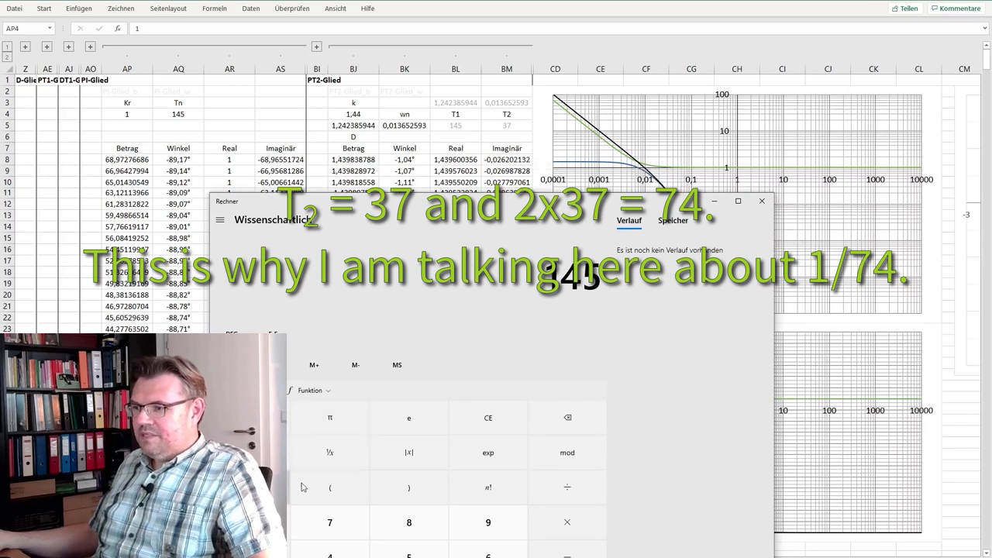
left_click(329, 522)
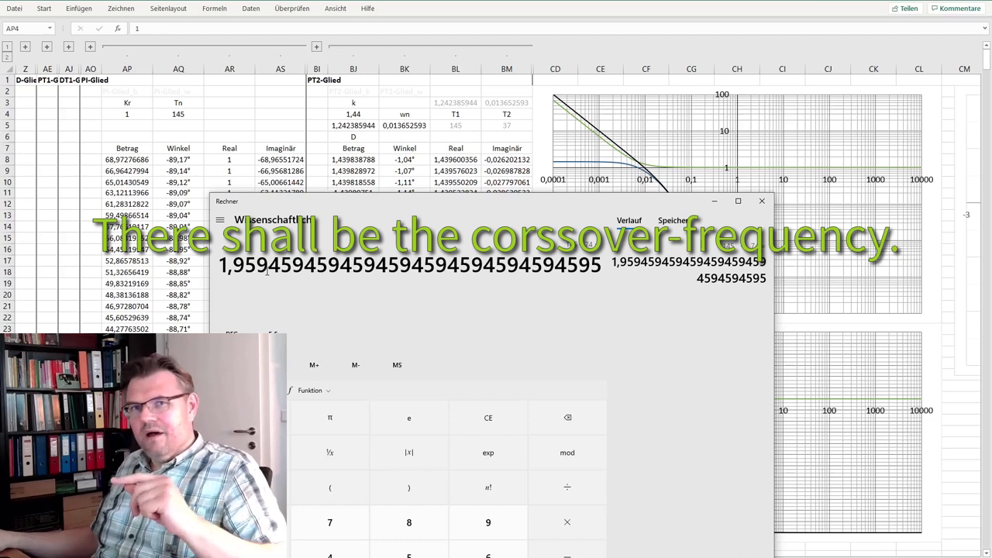
mouse_move(590, 166)
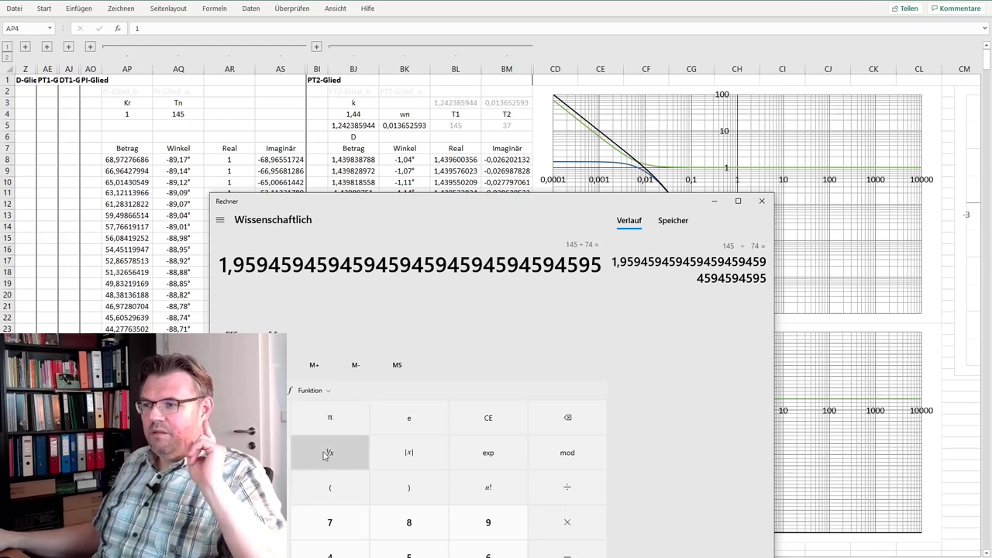
left_click(329, 453)
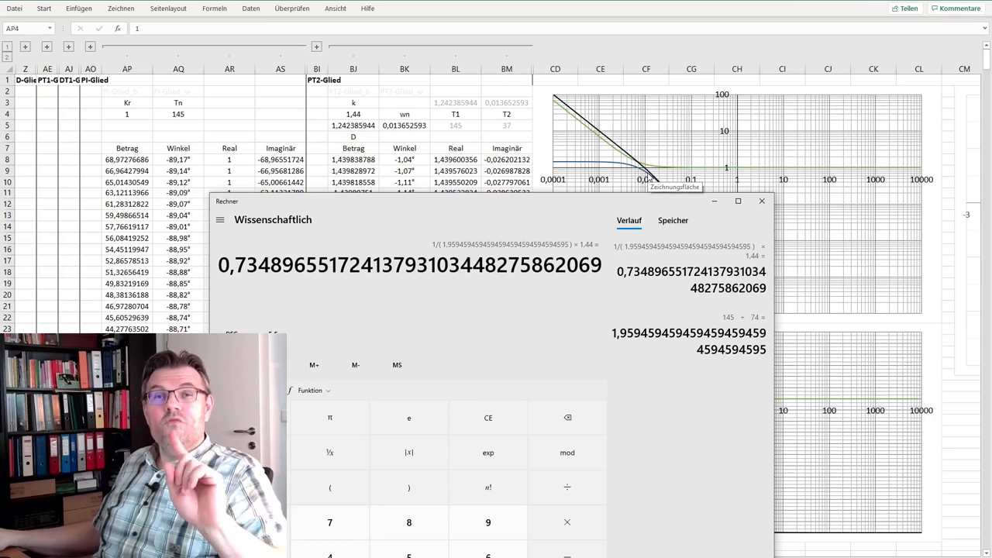
mouse_move(330, 453)
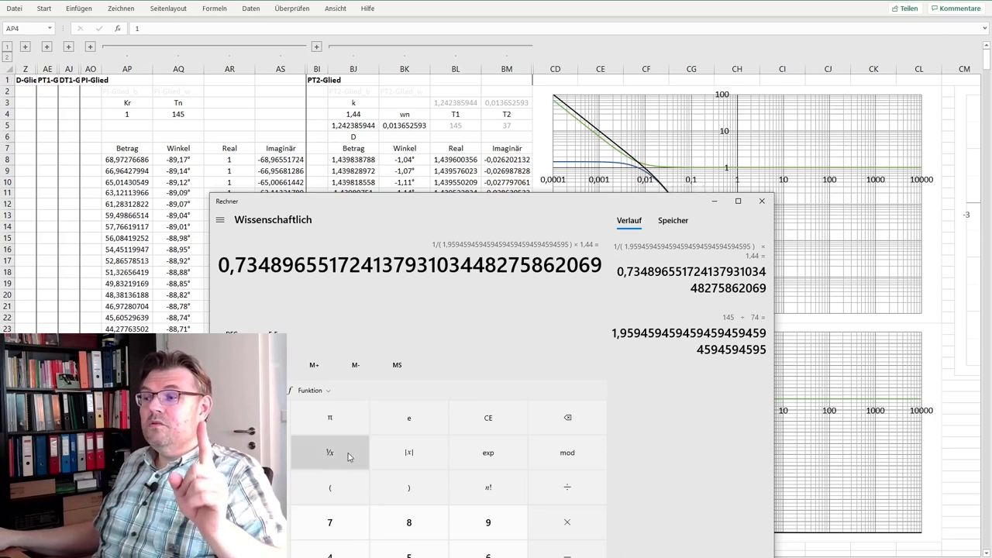
left_click(329, 453)
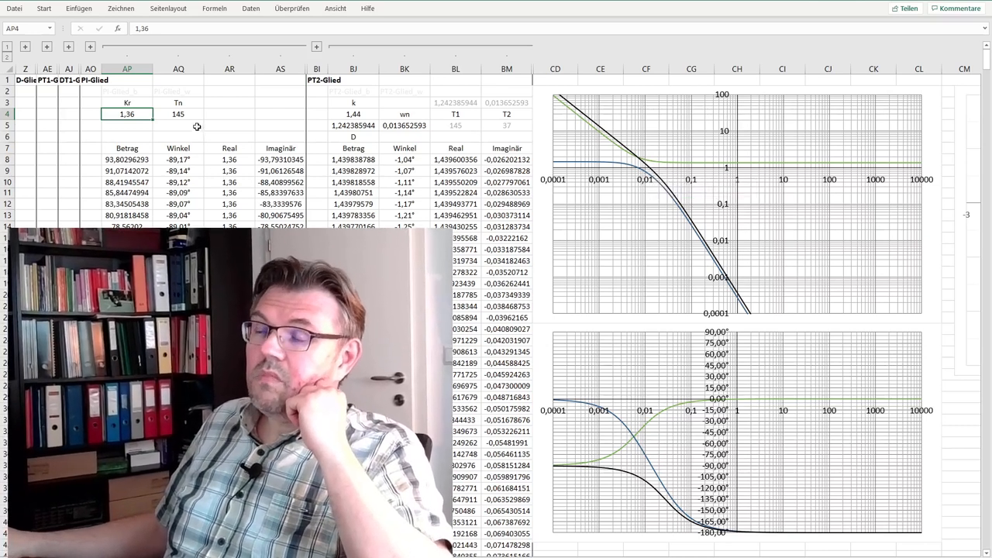
- Select the PI controller's Tn cell after setting Kr to 1,36
left_click(178, 114)
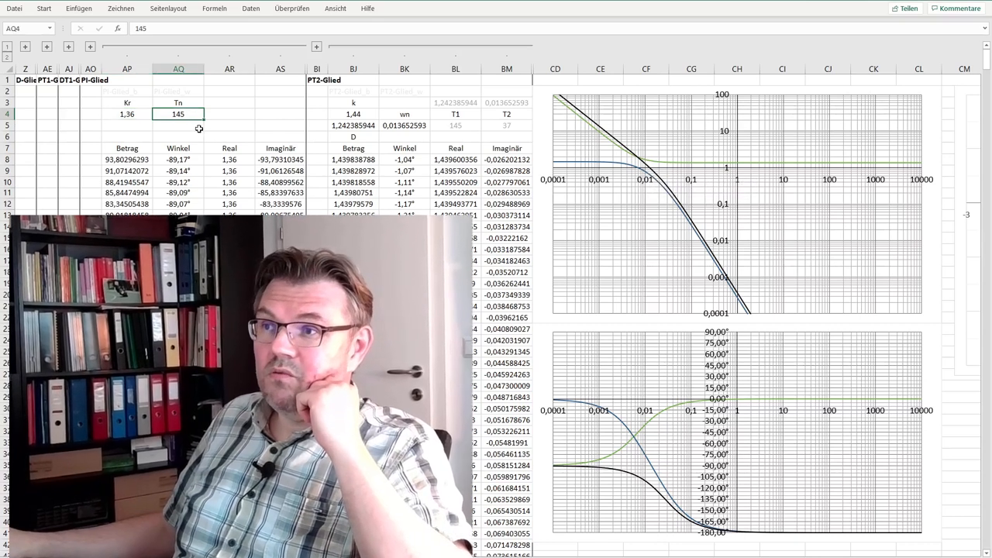